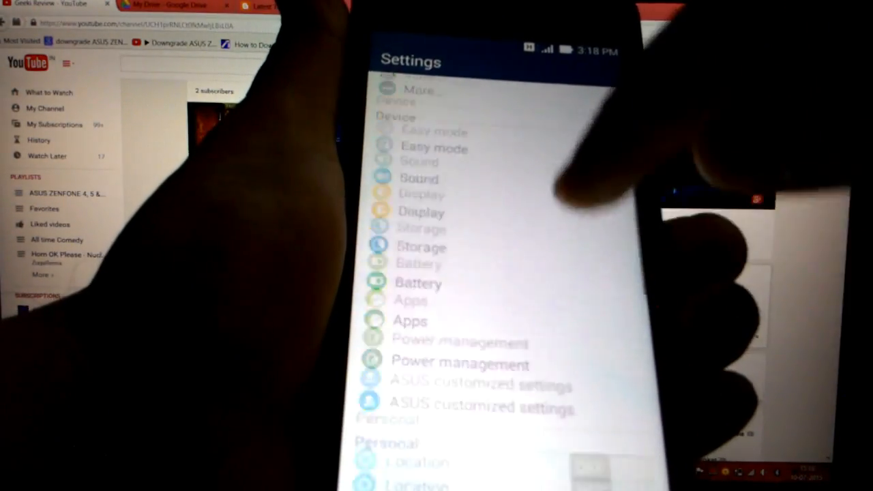
- View Software information for ASUS_T00J showing Android 4.4.2 and the KitKat build number, then return
scroll("down", 3)
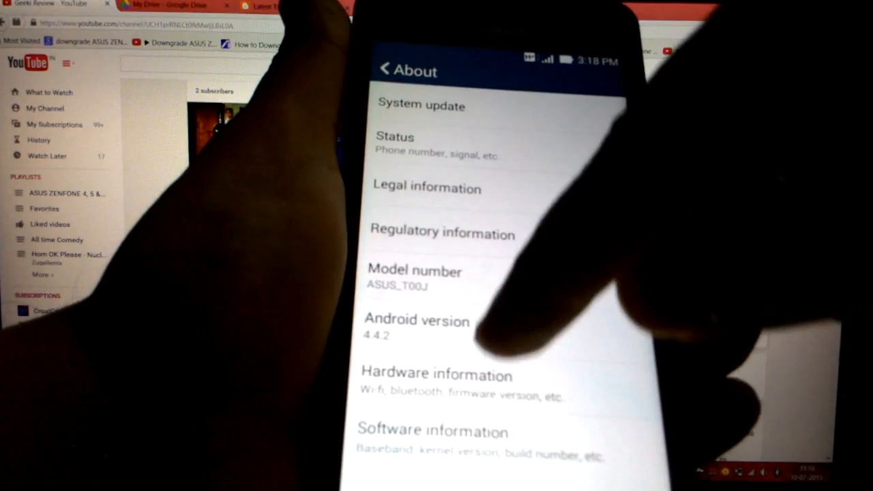
left_click(432, 431)
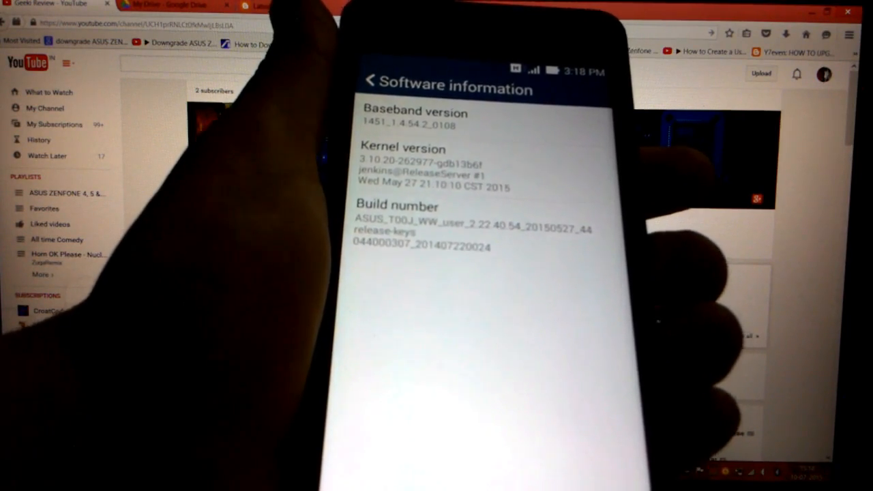
left_click(370, 83)
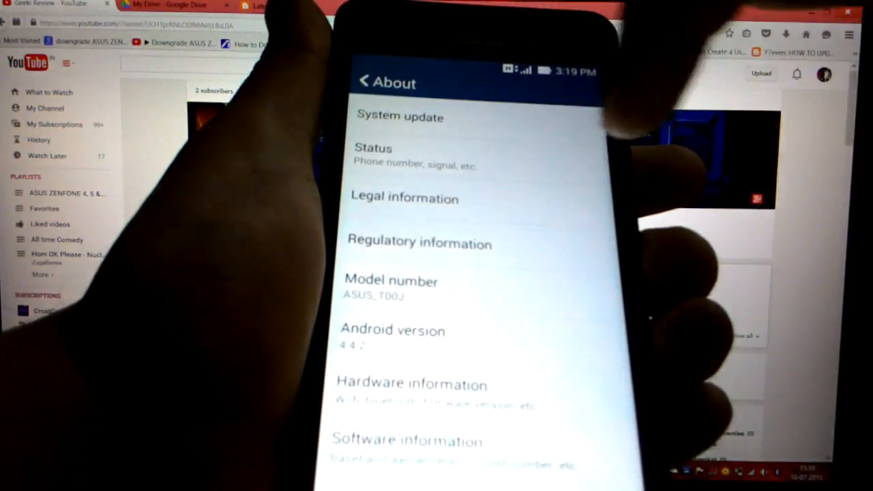
left_click(398, 117)
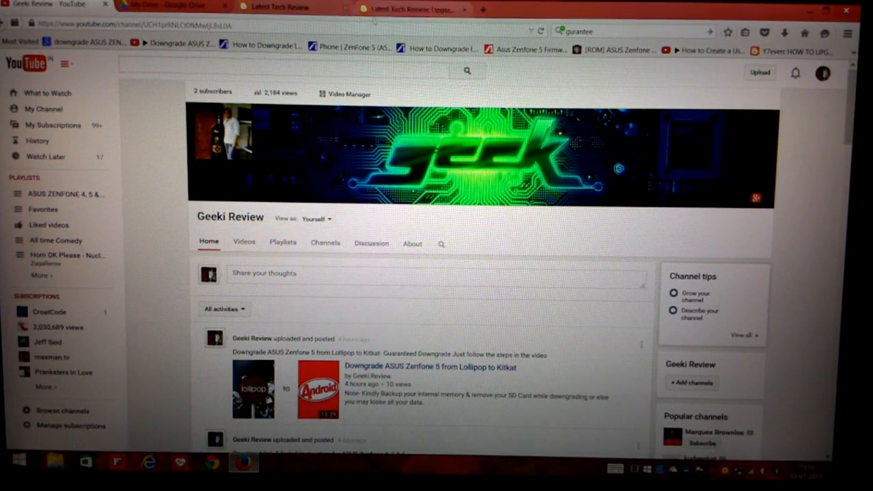
mouse_move(416, 8)
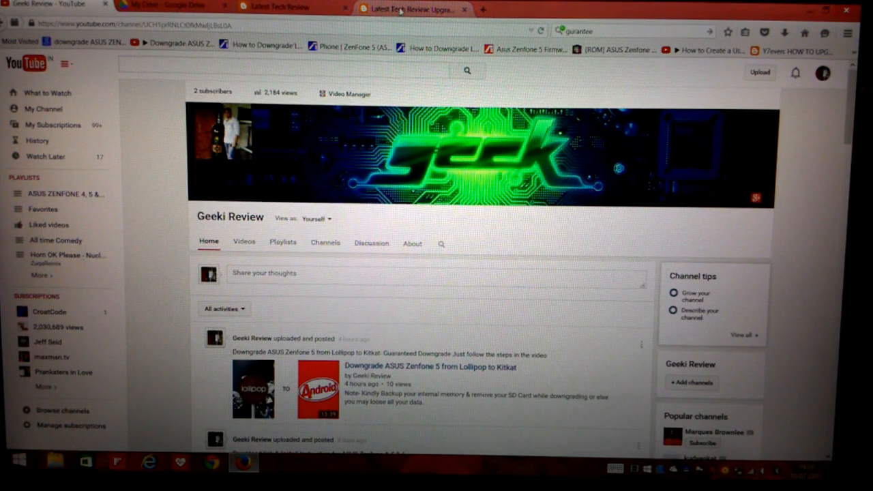
left_click(279, 6)
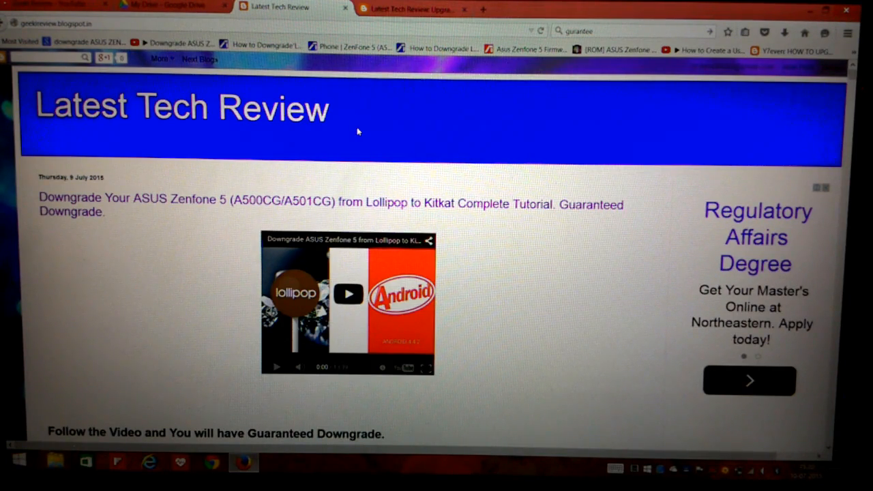
scroll("down", 3)
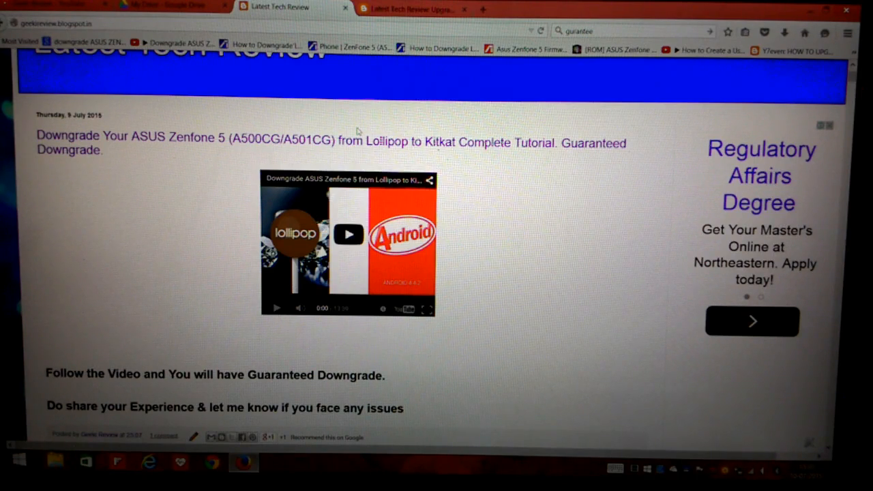
scroll("down", 3)
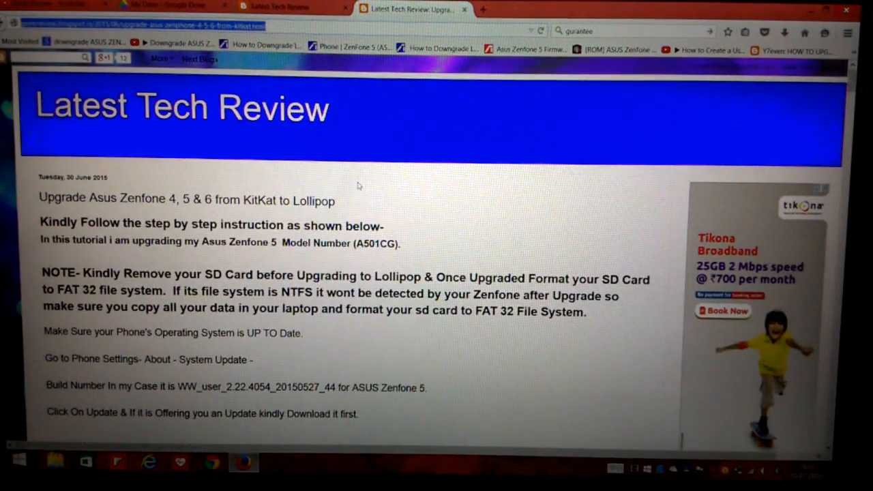
scroll("down", 3)
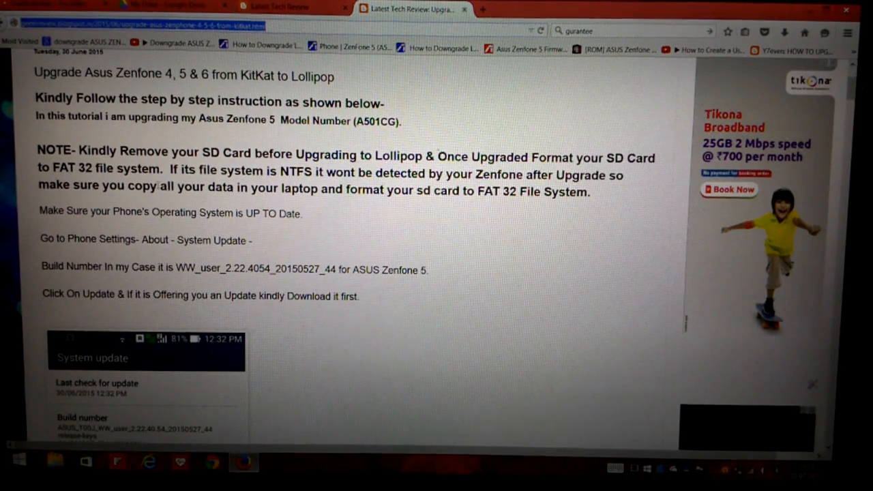
scroll("down", 3)
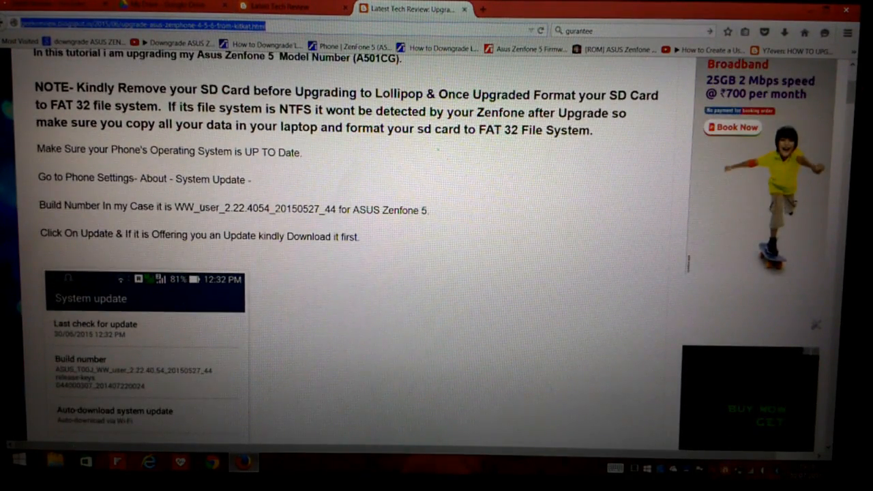
scroll("down", 3)
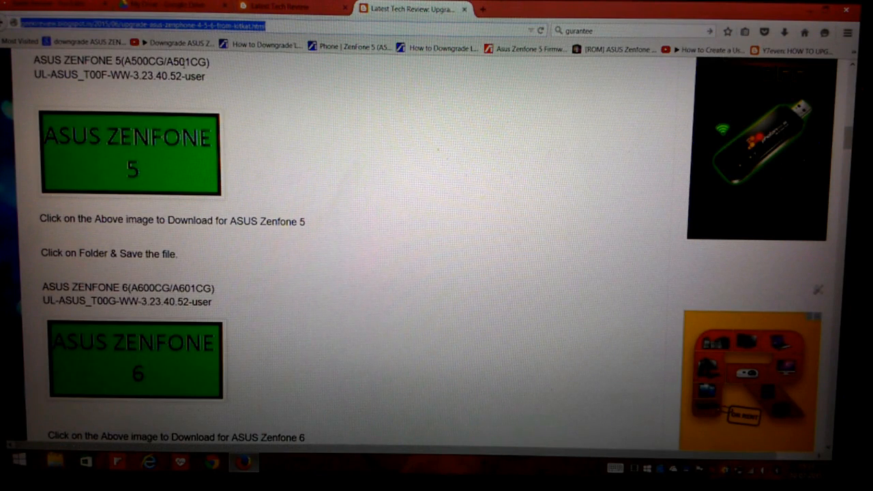
scroll("down", 3)
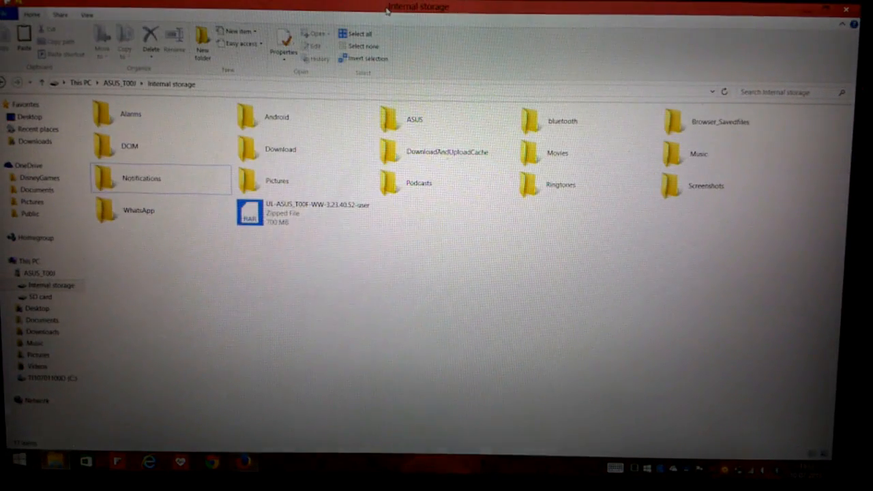
left_click(303, 213)
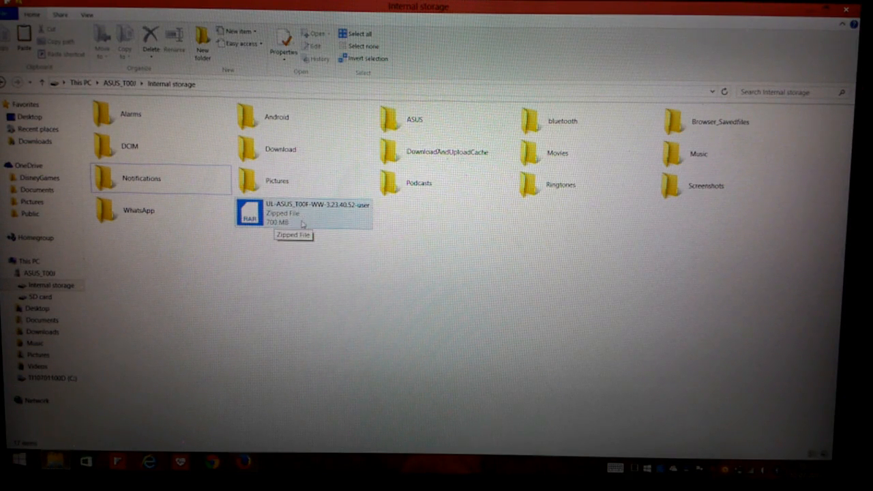
mouse_move(317, 216)
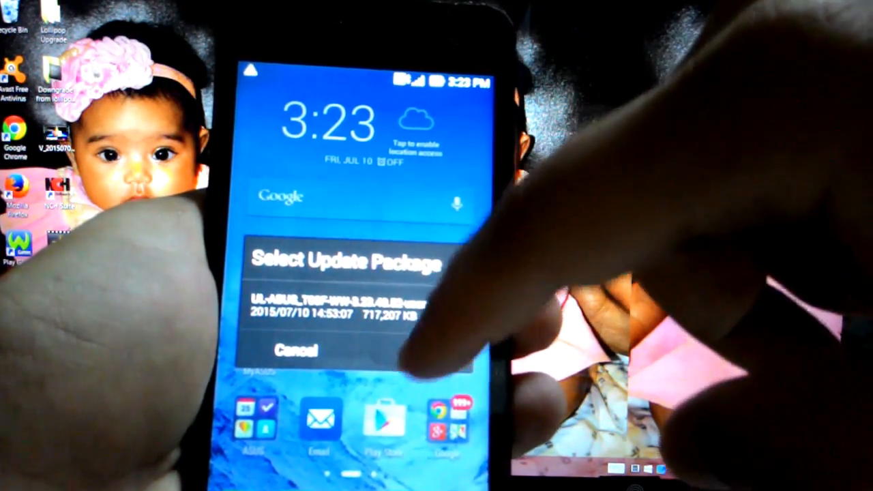
- Select the firmware update package from storage and confirm to power off and upgrade
left_click(334, 311)
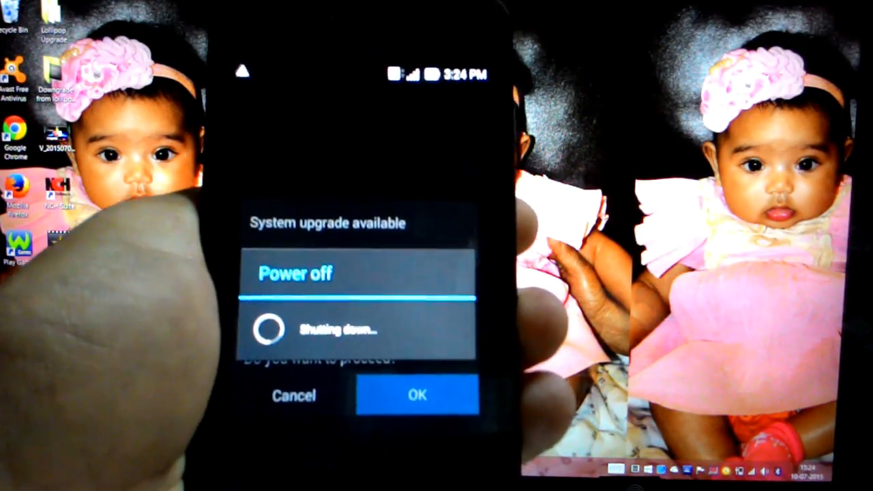
left_click(416, 396)
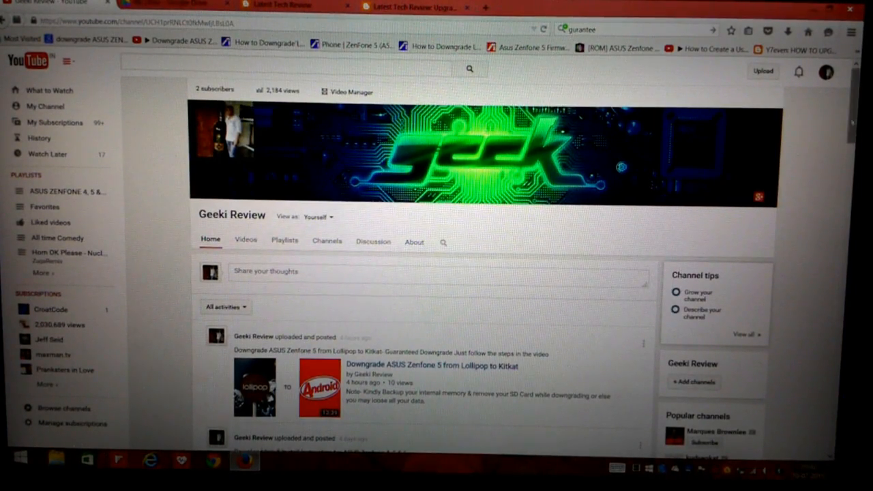
- Show the Geeki Review channel's Home feed with the Zenfone downgrade and Lollipop download-link videos
scroll("down", 3)
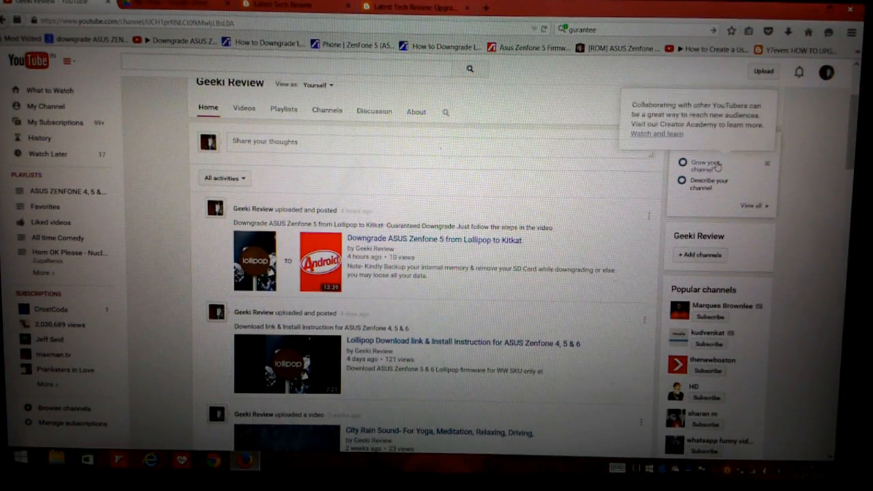
left_click(767, 164)
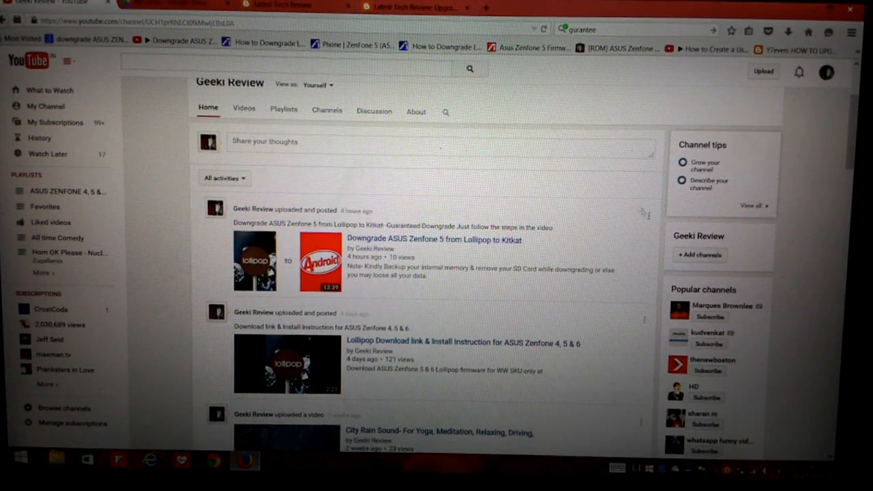